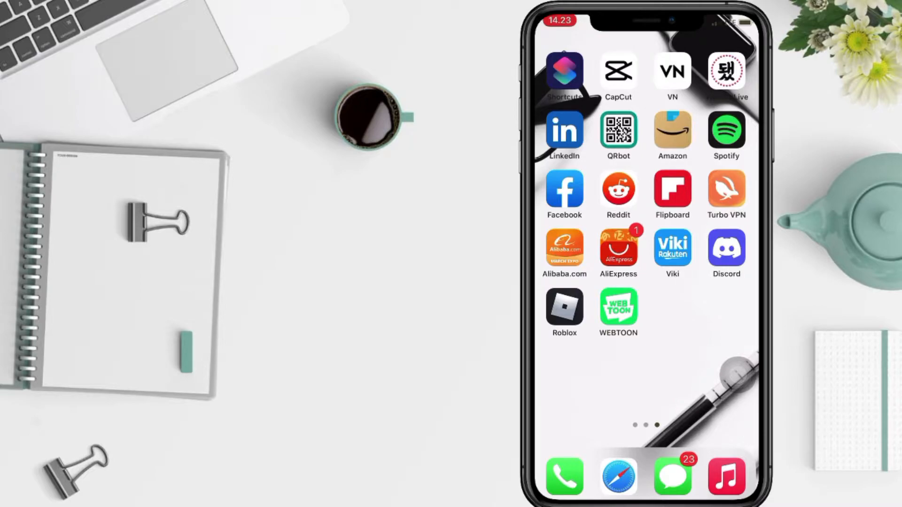
# Step: Launch the WEBTOON app from the home screen to reach its Log in screen
pyautogui.hscroll(-3)
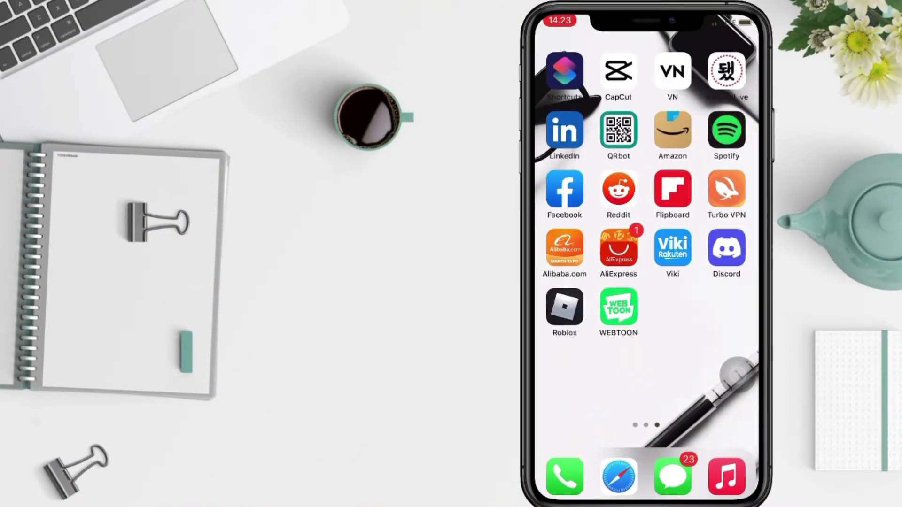
pyautogui.click(618, 306)
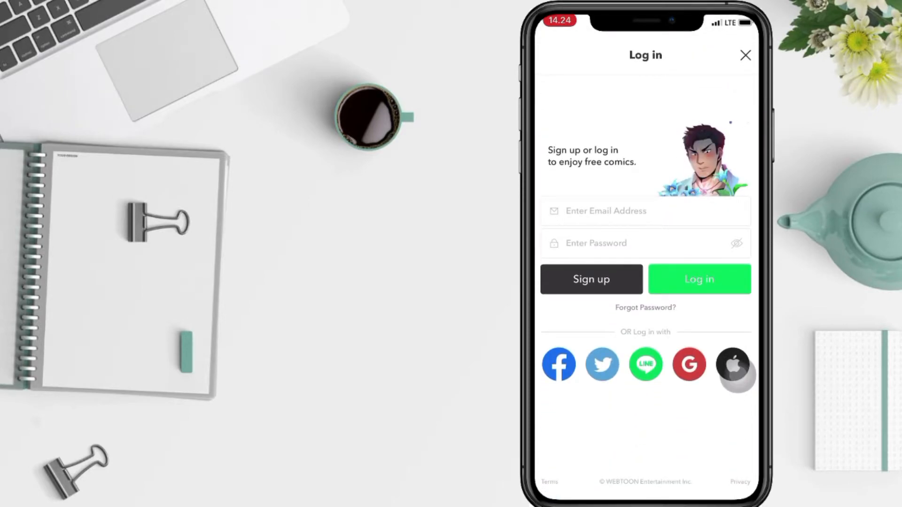
pyautogui.moveTo(605, 305)
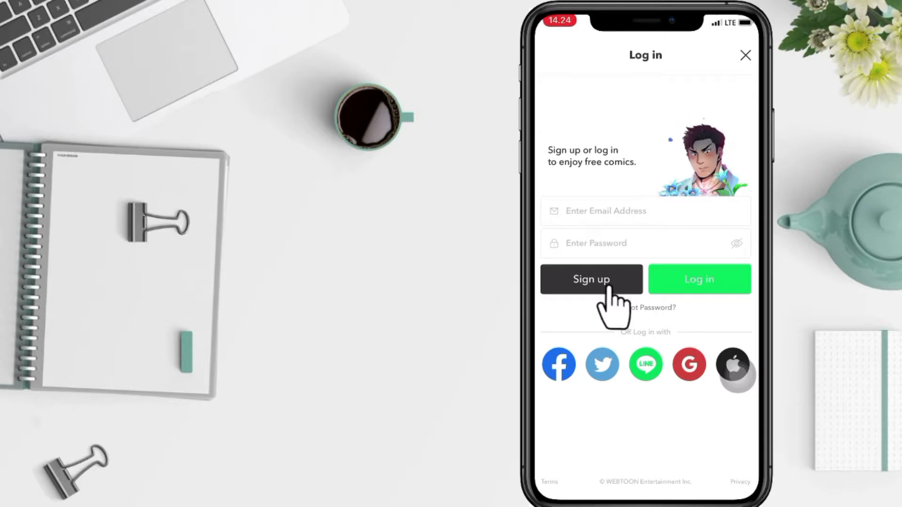
# Step: Fill in the sign-up form with email, password and nickname 'Arya's toon', then submit
pyautogui.click(591, 279)
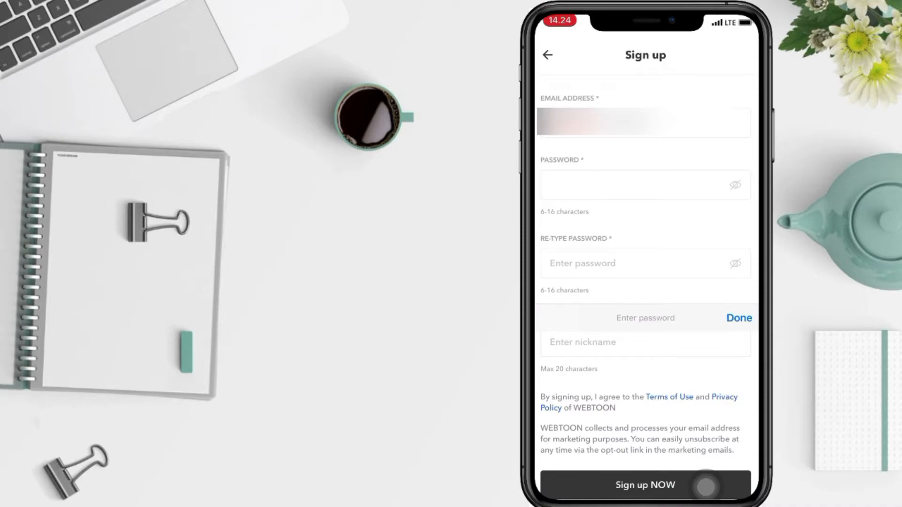
pyautogui.scroll(-3)
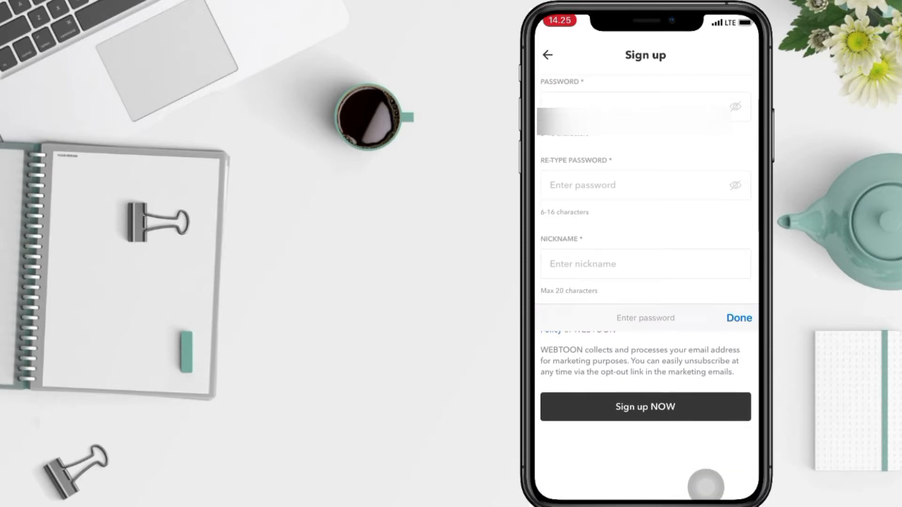
pyautogui.scroll(3)
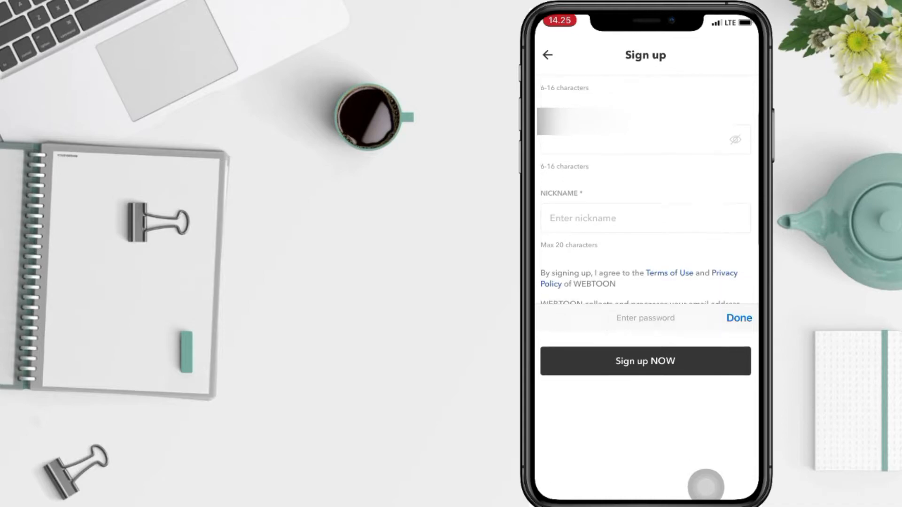
pyautogui.click(644, 218)
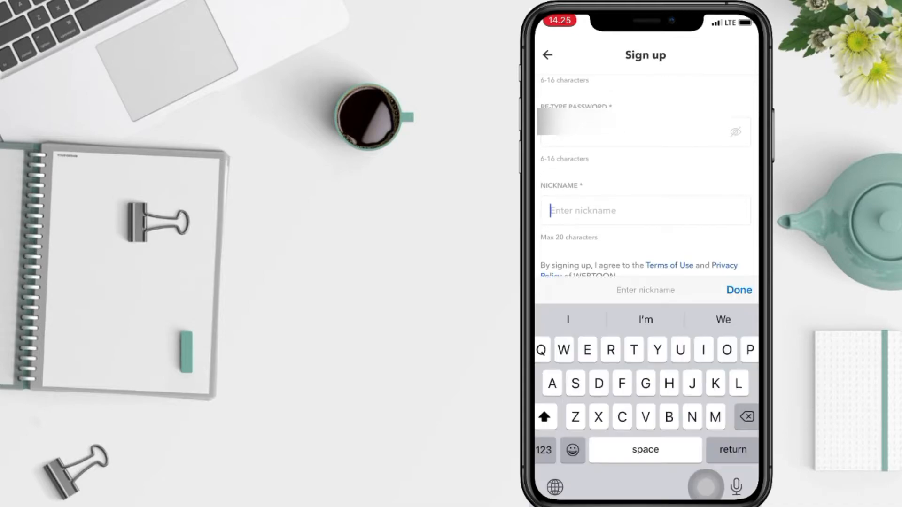
pyautogui.write("Arya's toon")
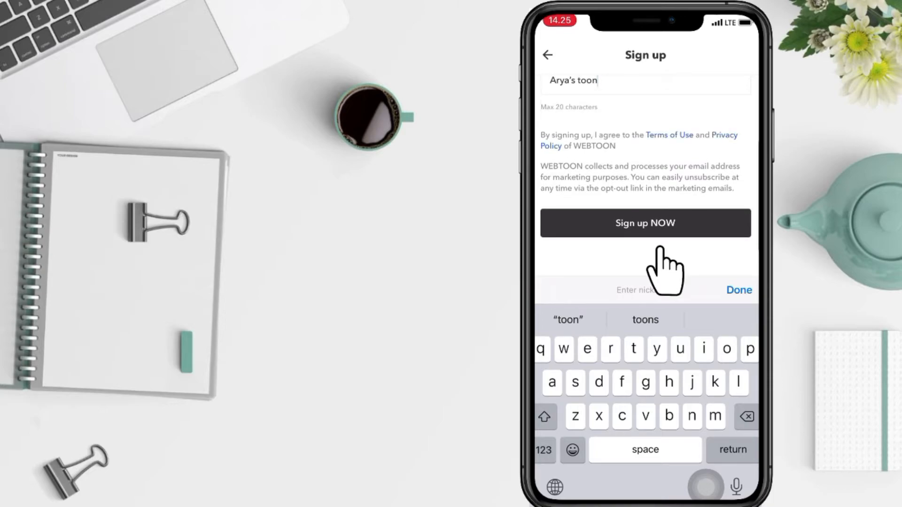
pyautogui.click(645, 223)
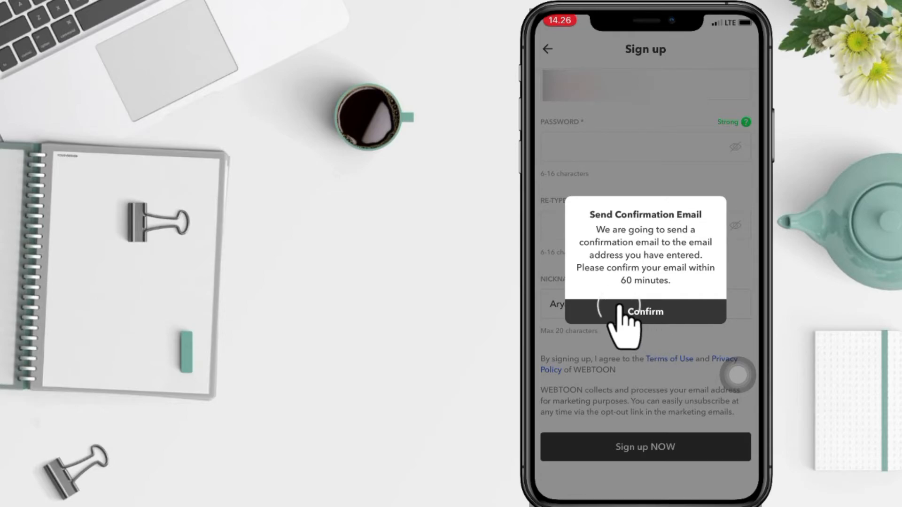
# Step: Confirm sending the confirmation email, returning to the Log in screen
pyautogui.click(645, 311)
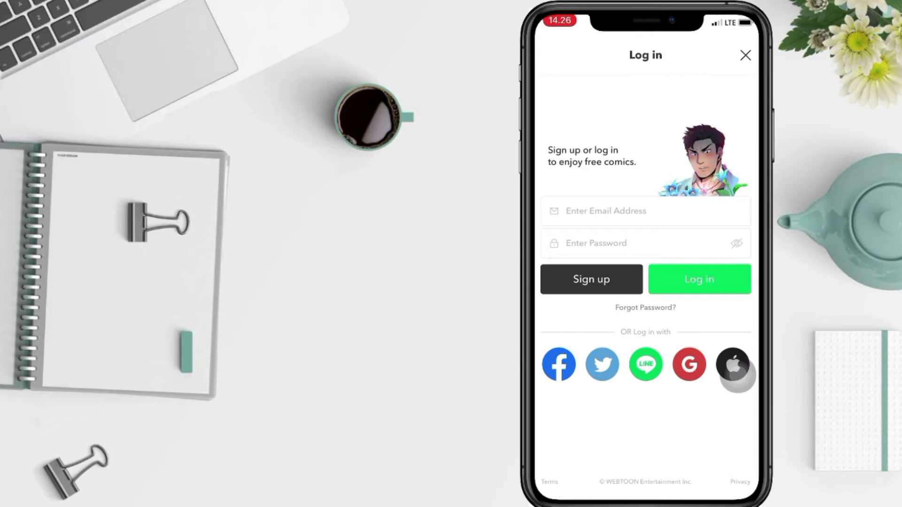
# Step: Log in to the new account with its email and password
pyautogui.click(644, 211)
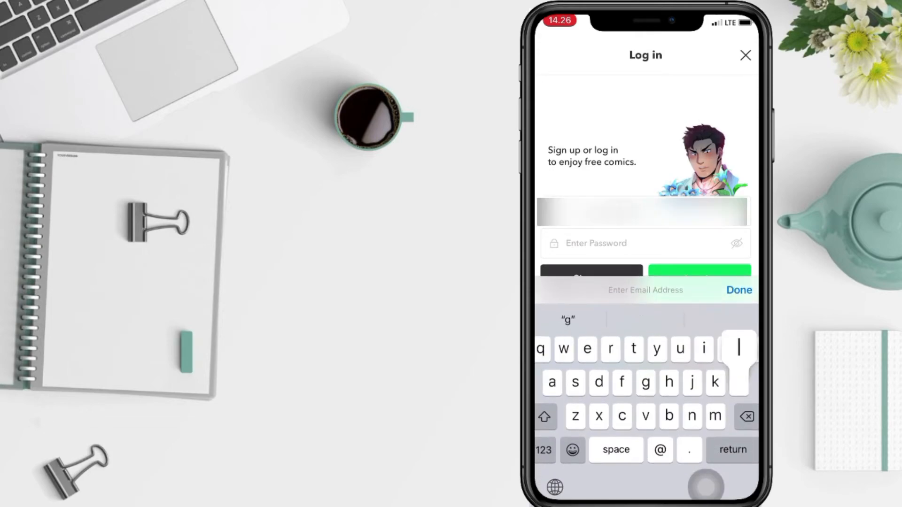
pyautogui.click(739, 290)
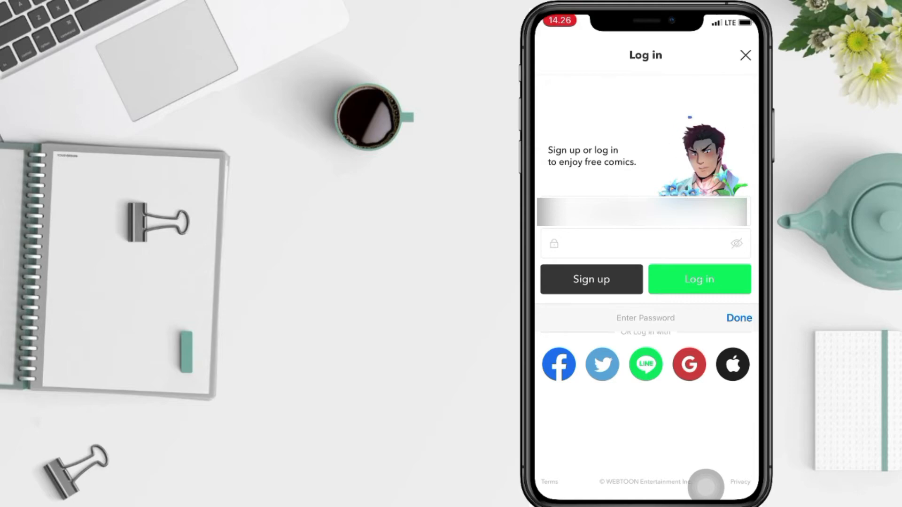
pyautogui.click(699, 280)
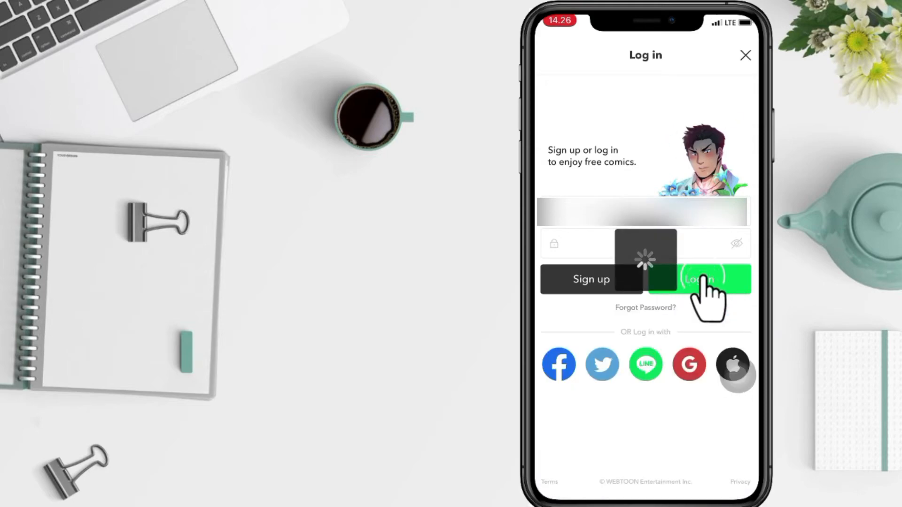
pyautogui.click(700, 279)
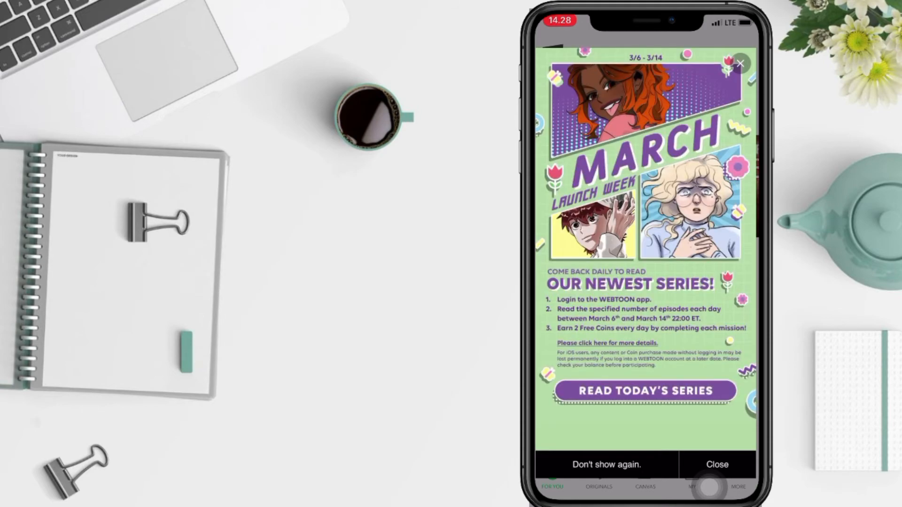
# Step: Close the March Launch Week promo and swipe to another home screen page
pyautogui.click(717, 464)
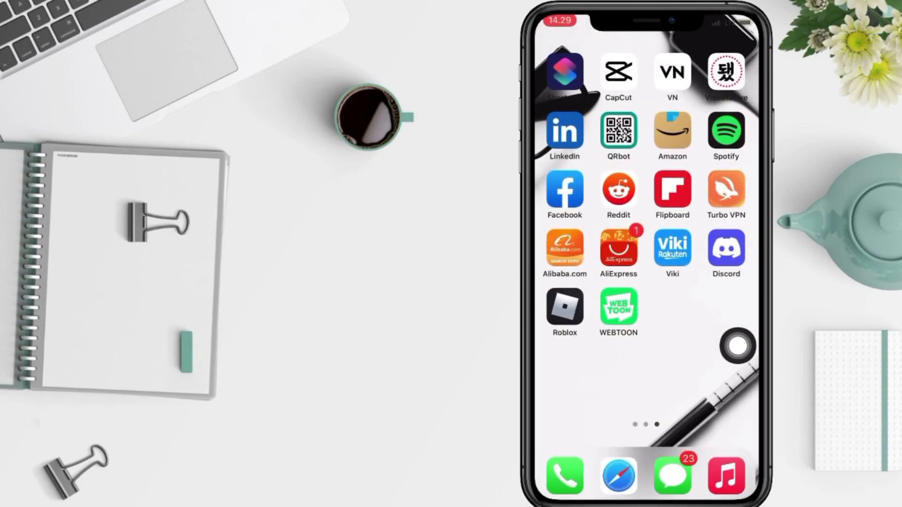
pyautogui.hscroll(-3)
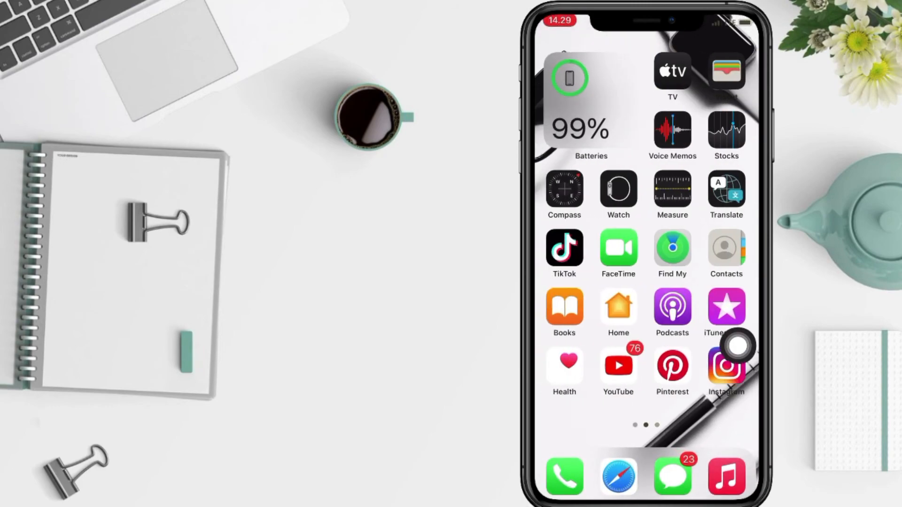